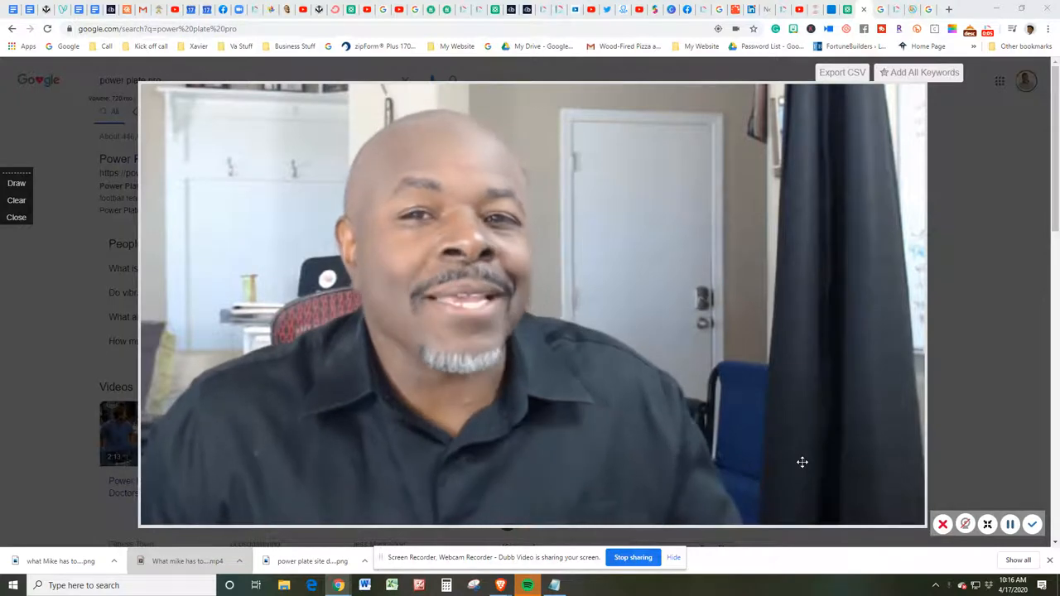
mouse_move(942, 523)
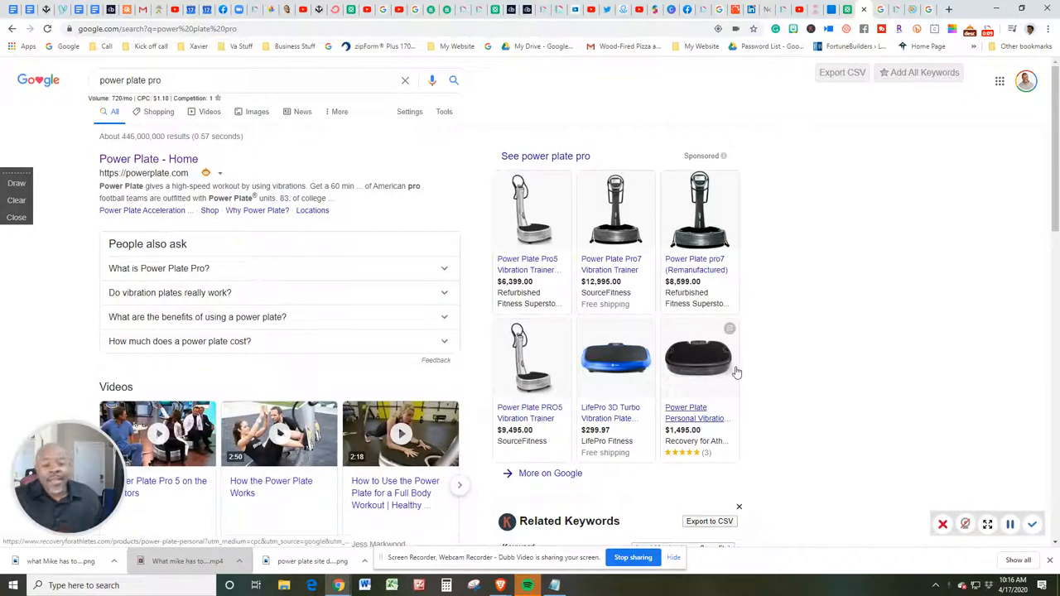
mouse_move(699, 358)
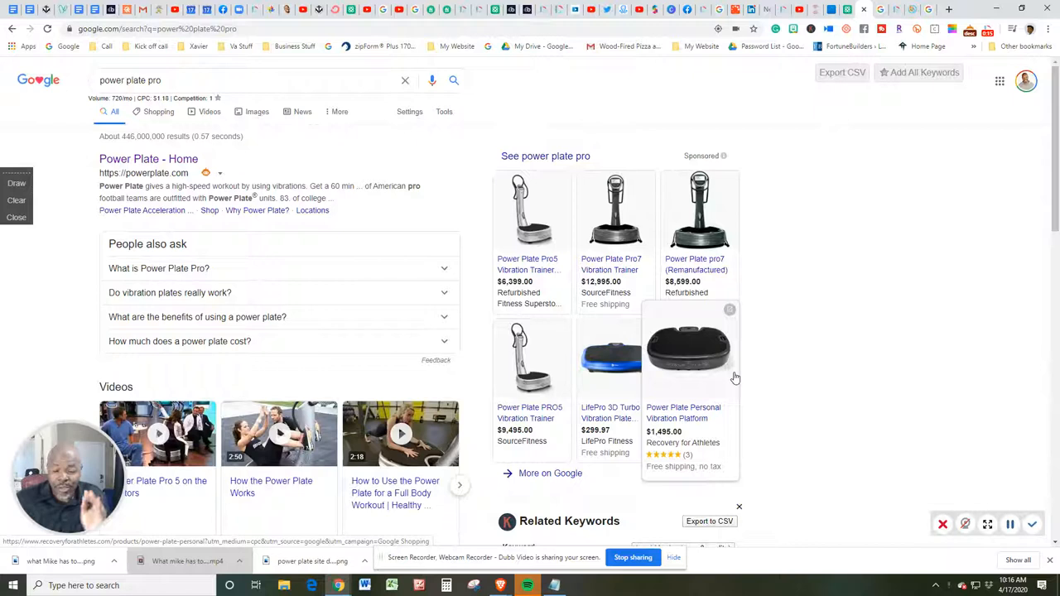
mouse_move(746, 374)
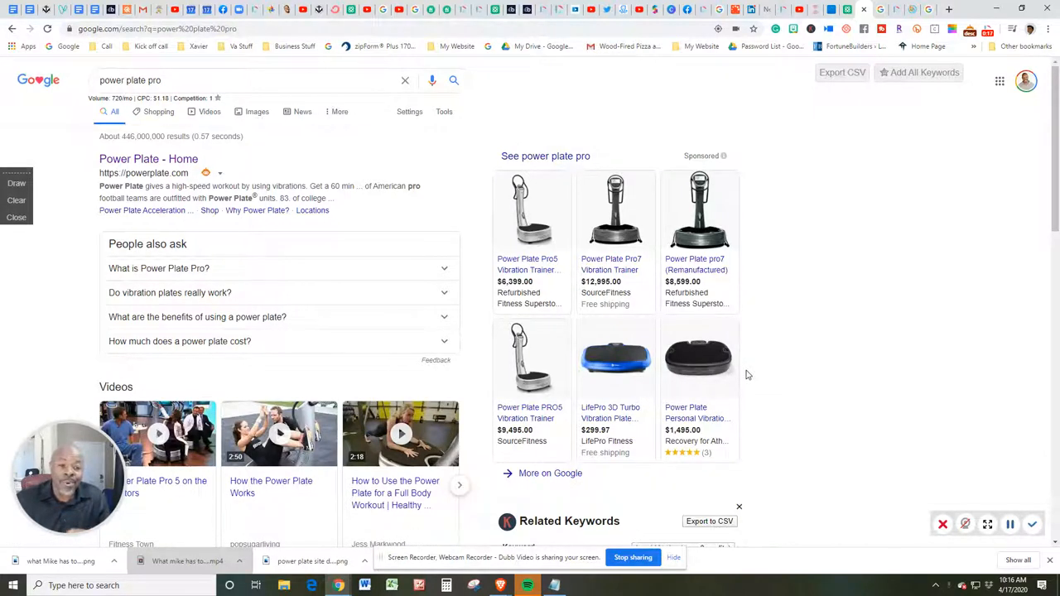
mouse_move(472, 205)
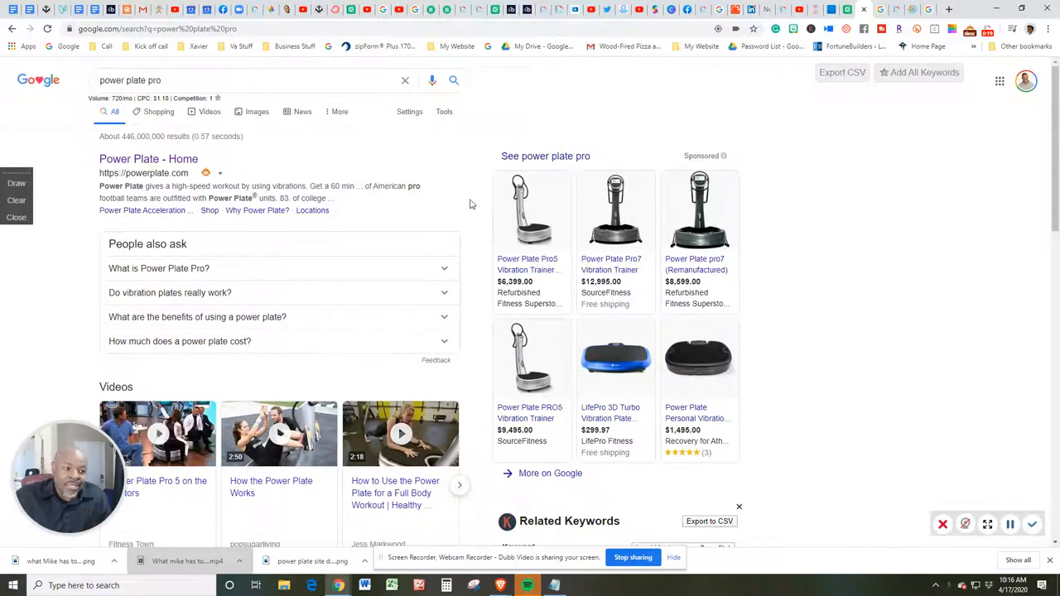
mouse_move(615, 207)
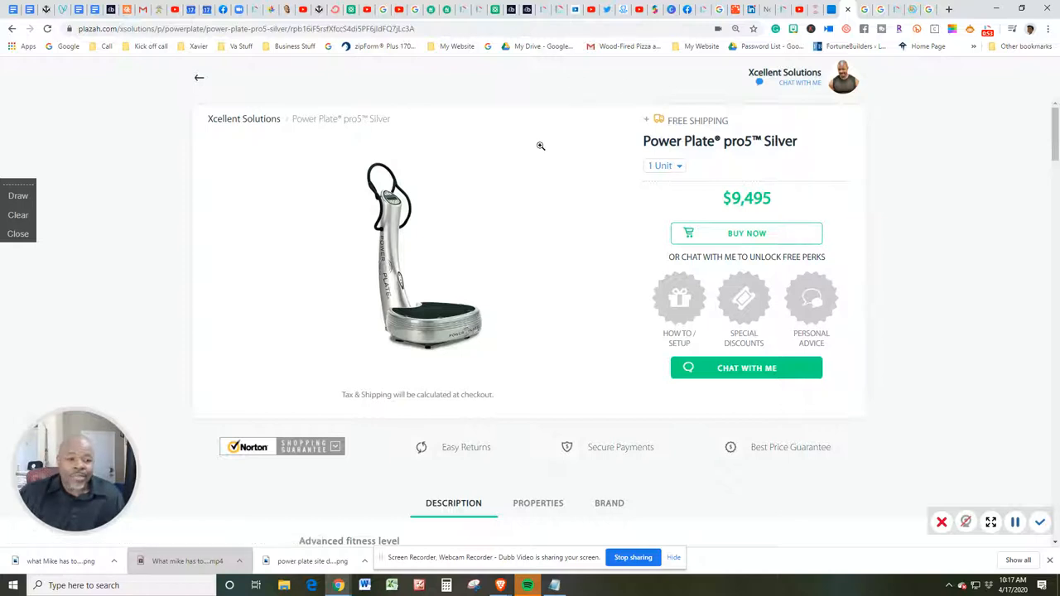
mouse_move(538, 149)
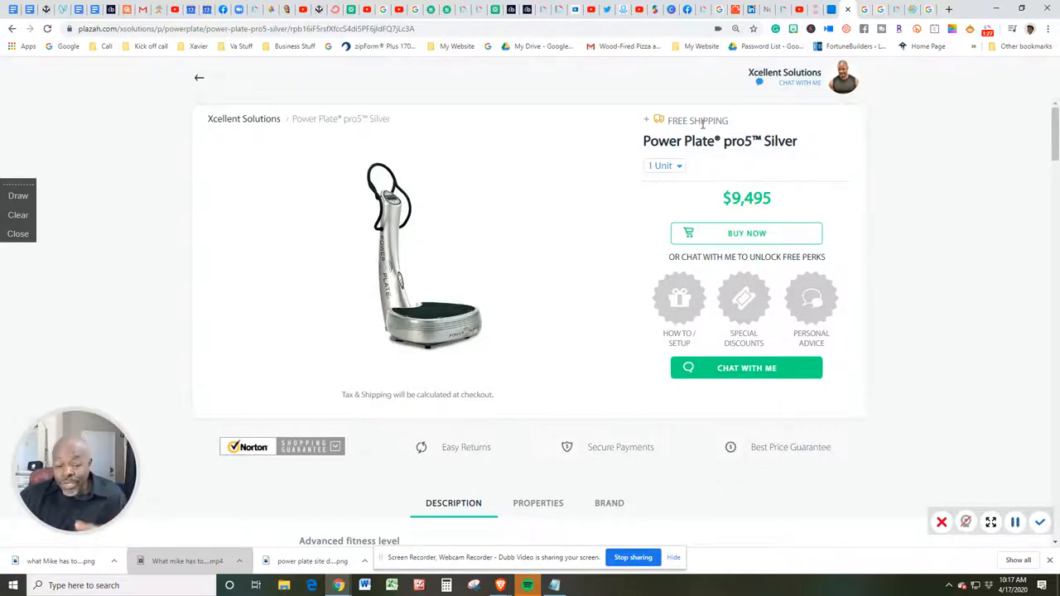
mouse_move(749, 215)
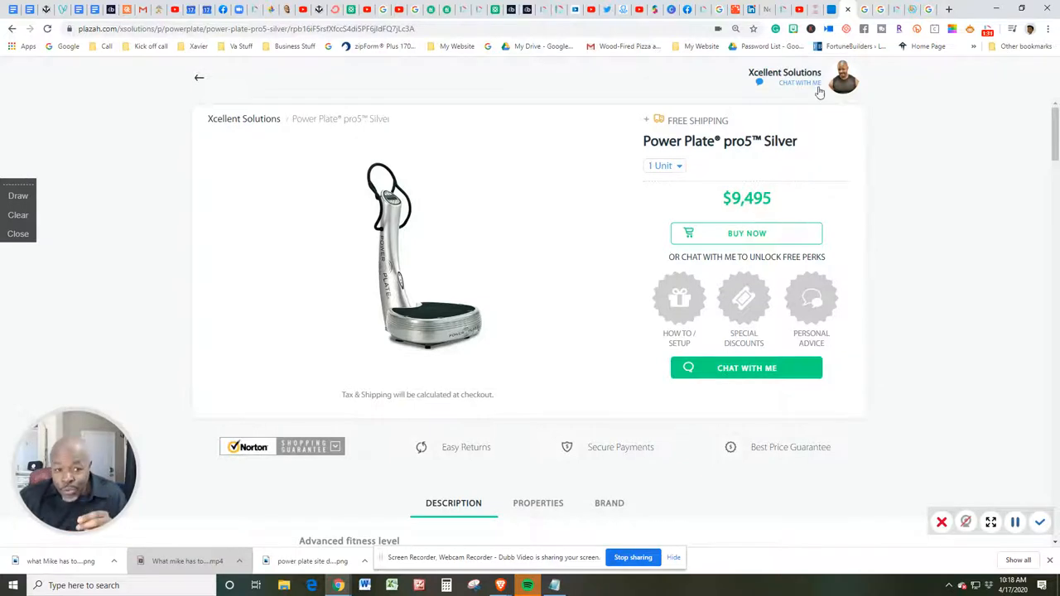
mouse_move(865, 103)
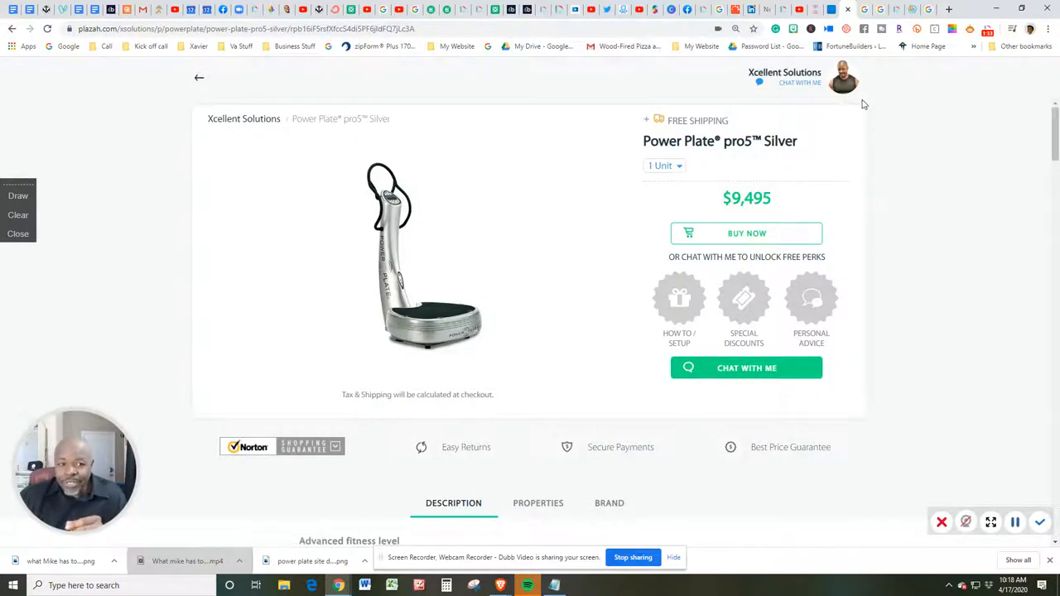
mouse_move(775, 113)
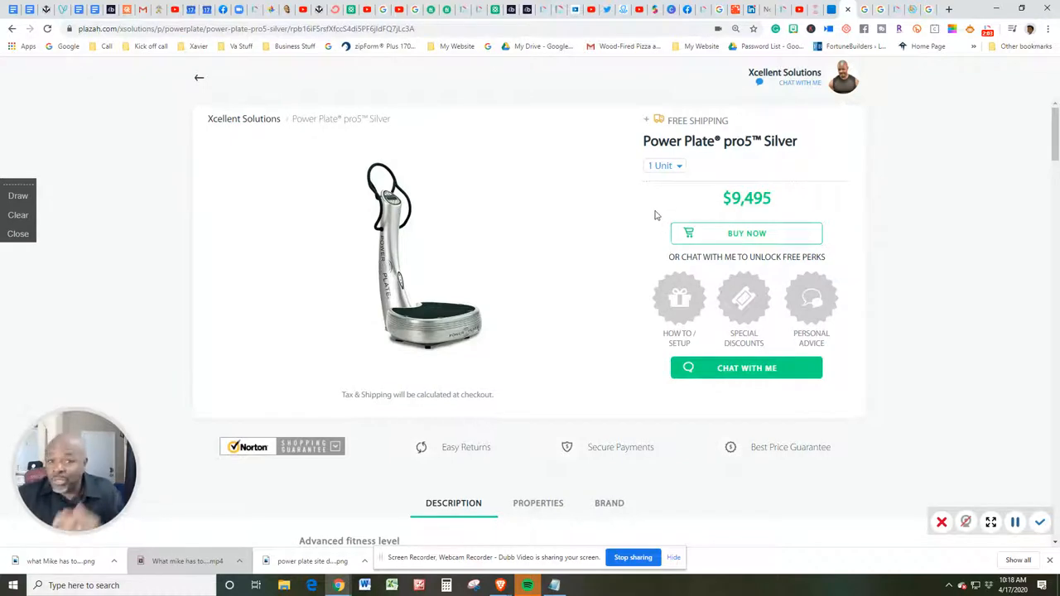
mouse_move(656, 199)
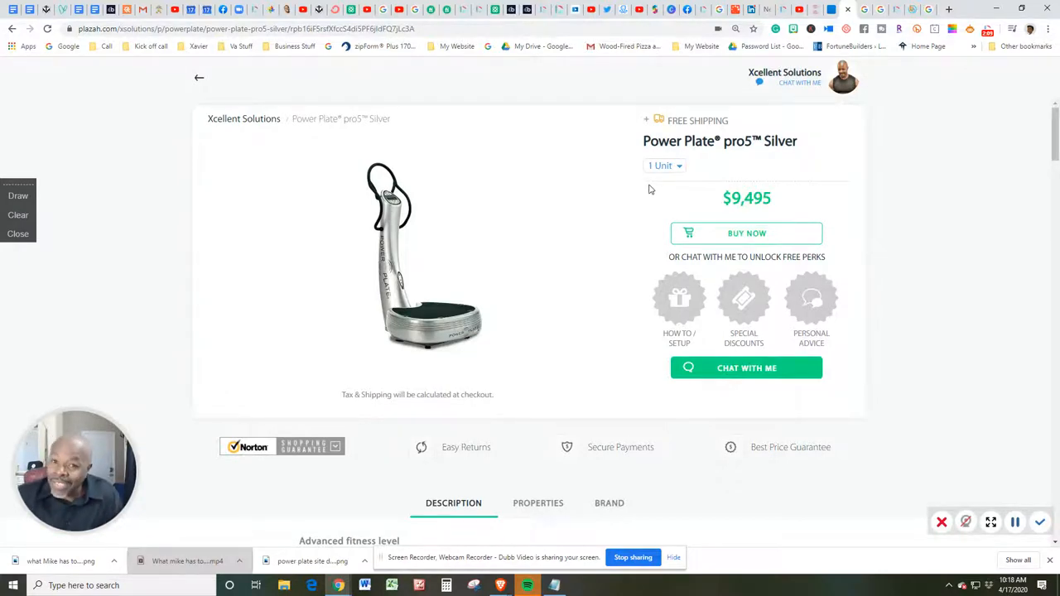
scroll("down", 3)
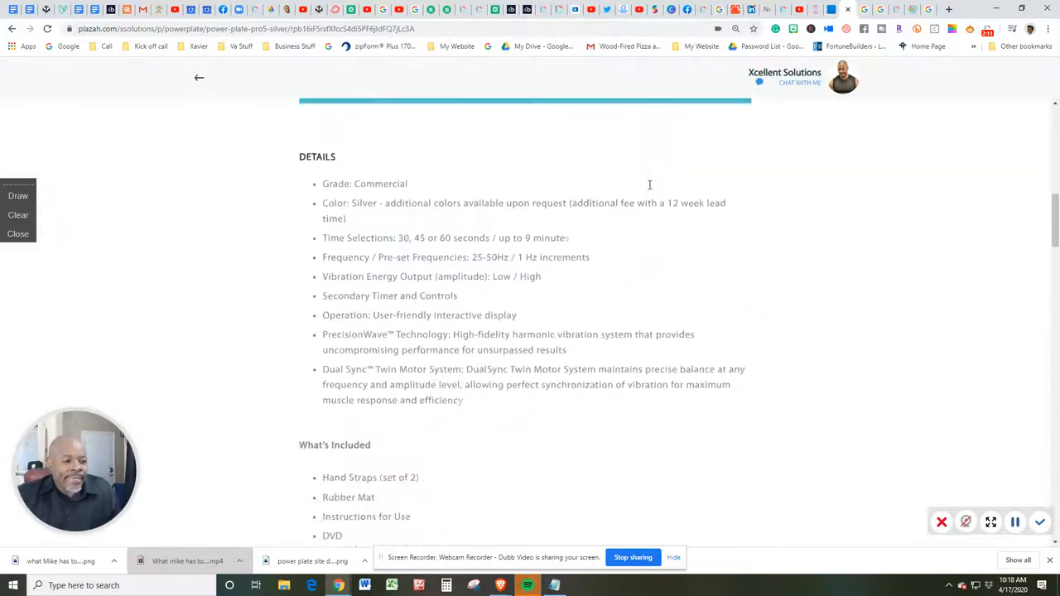
scroll("down", 3)
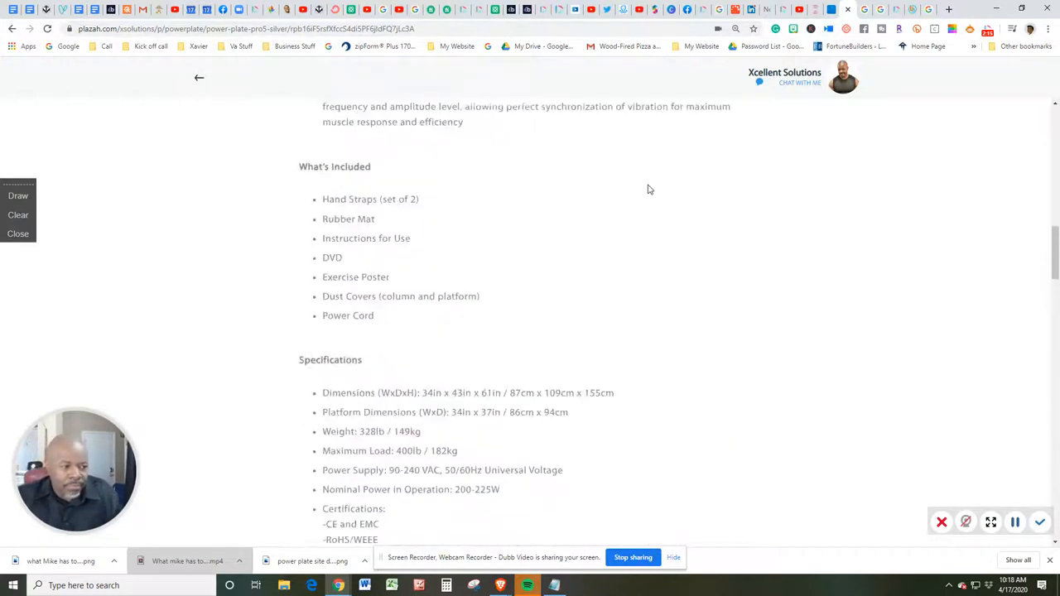
scroll("down", 3)
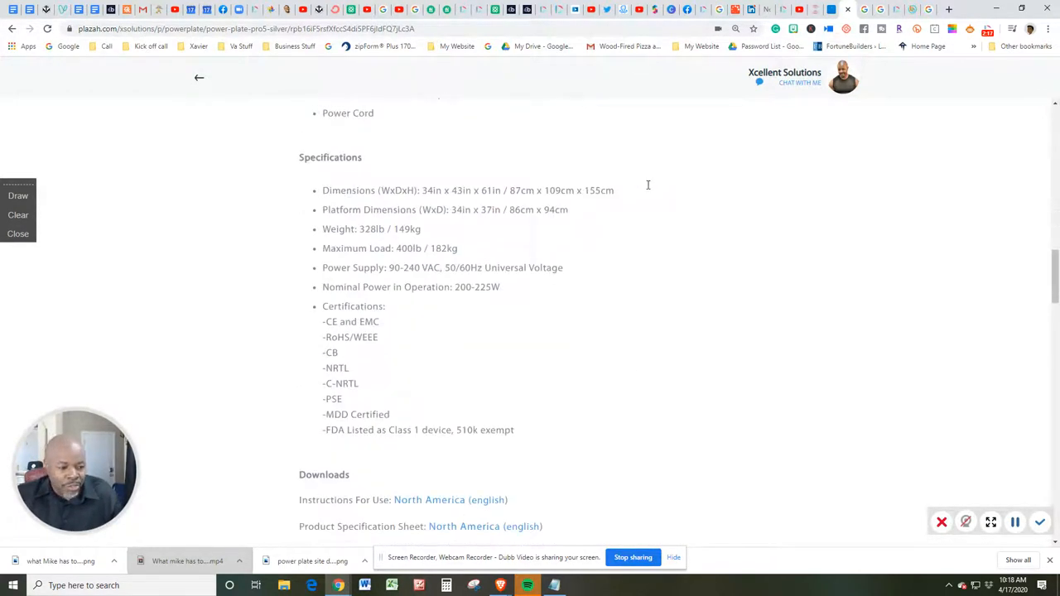
scroll("down", 3)
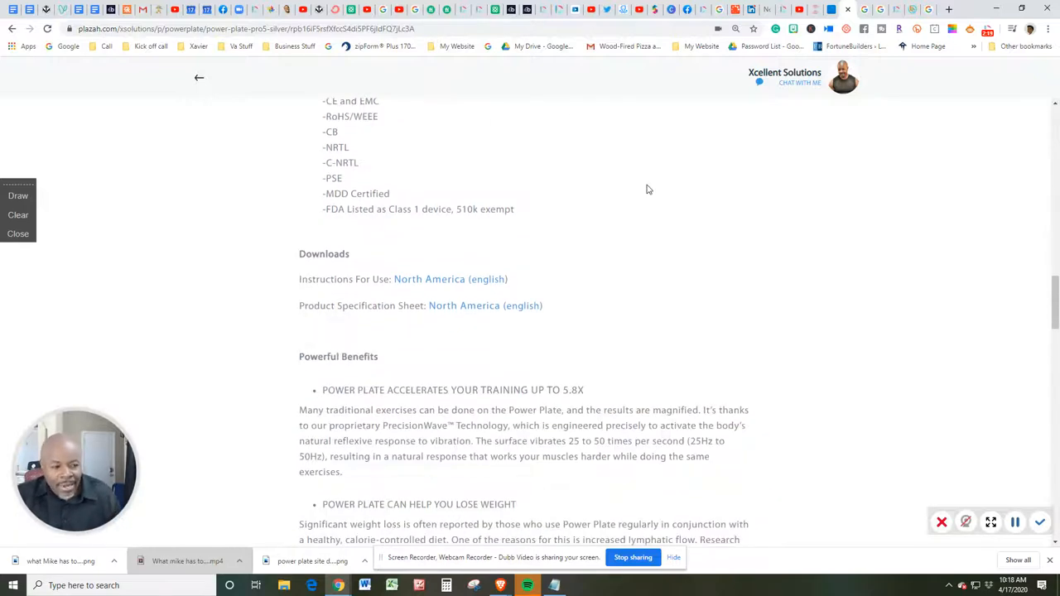
scroll("down", 3)
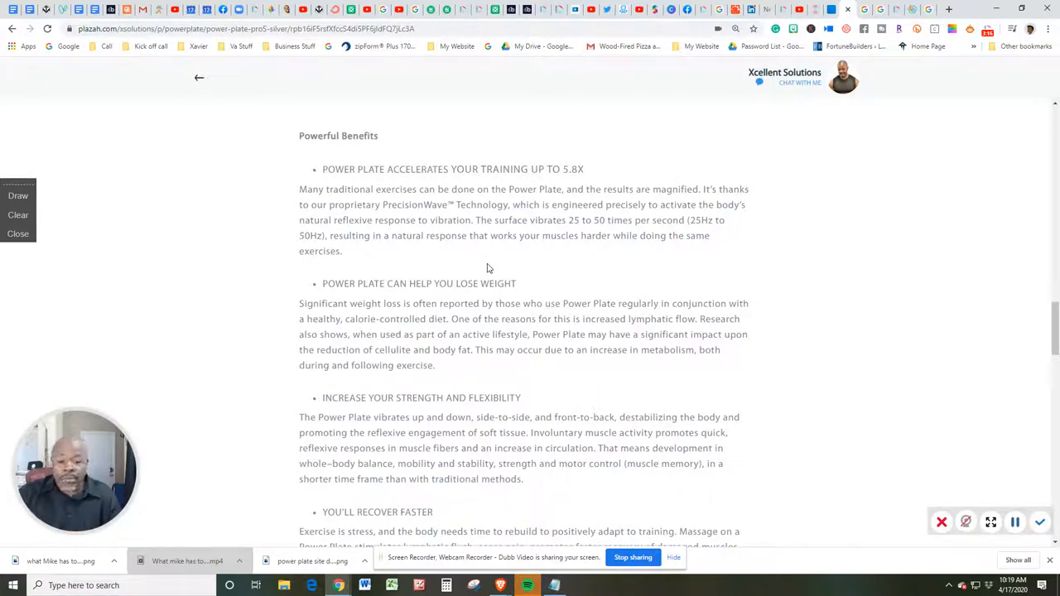
mouse_move(524, 295)
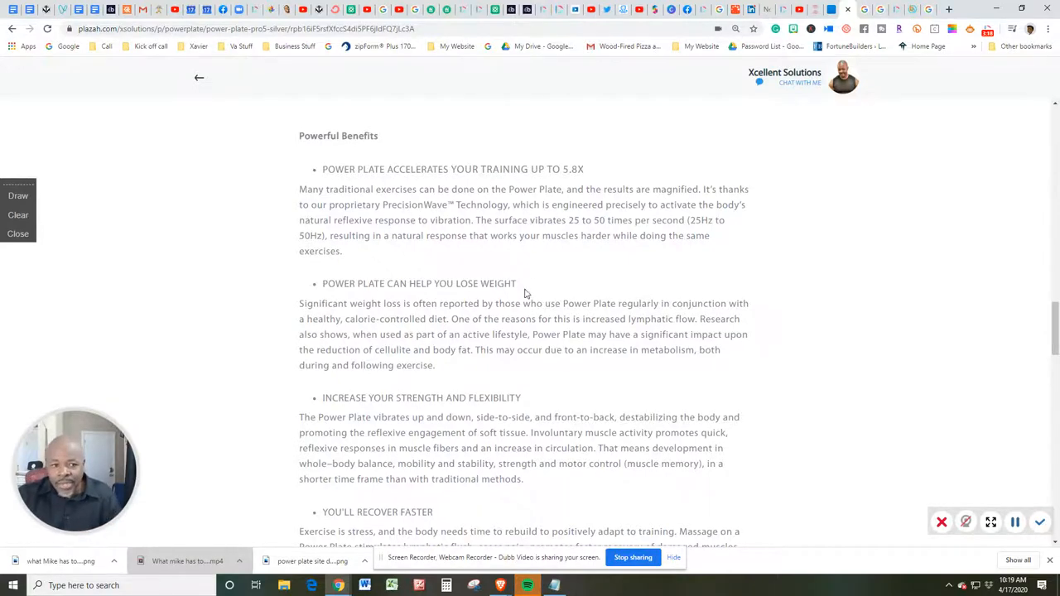
scroll("down", 3)
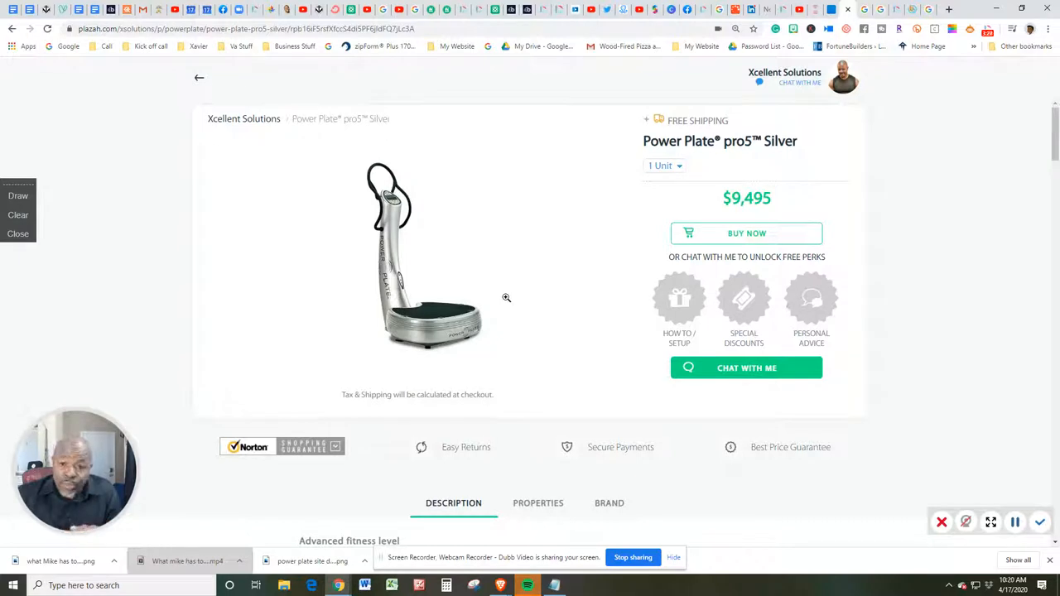
mouse_move(503, 293)
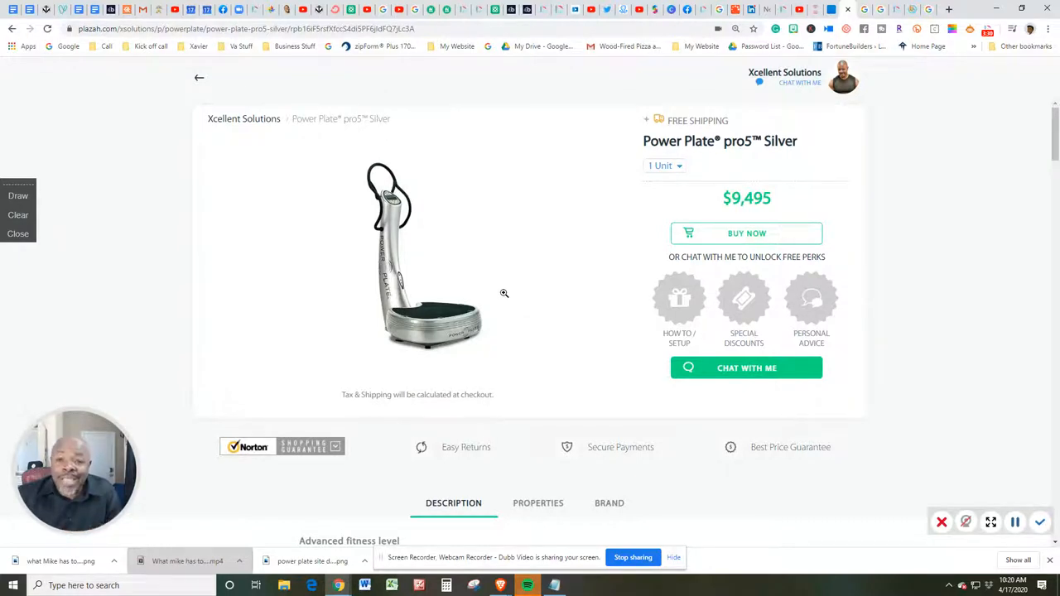